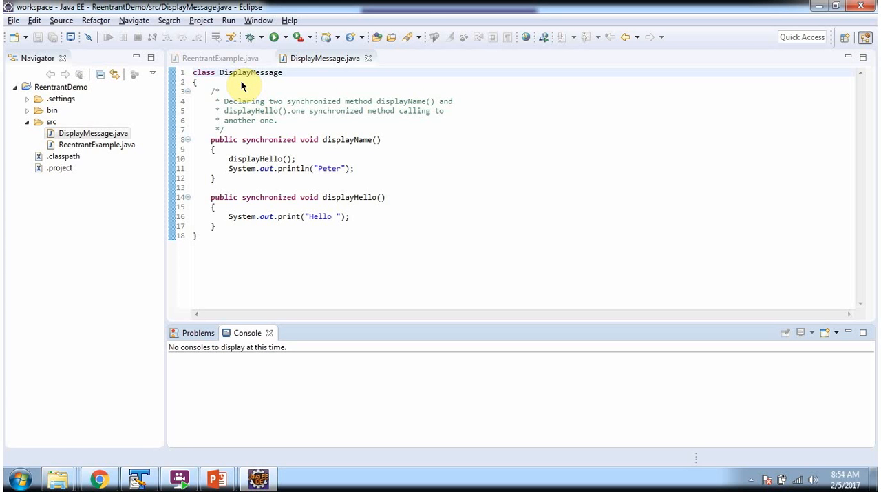
pyautogui.moveTo(281, 146)
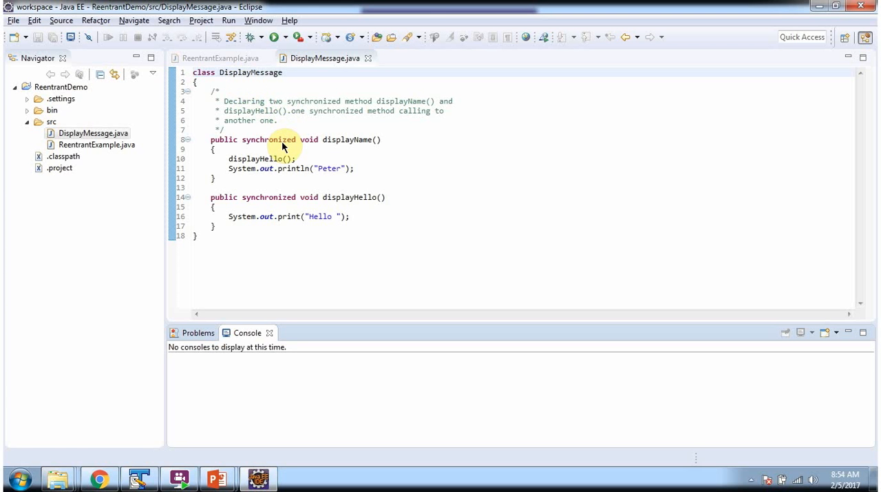
pyautogui.moveTo(355, 148)
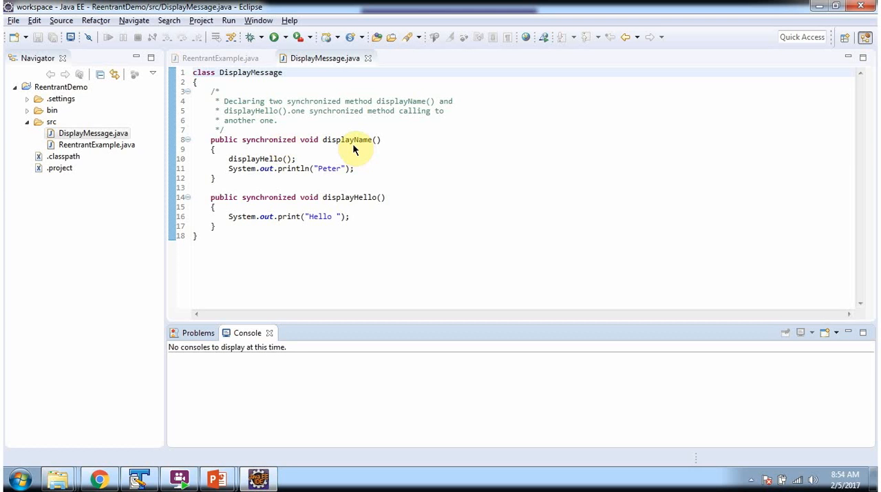
pyautogui.moveTo(365, 215)
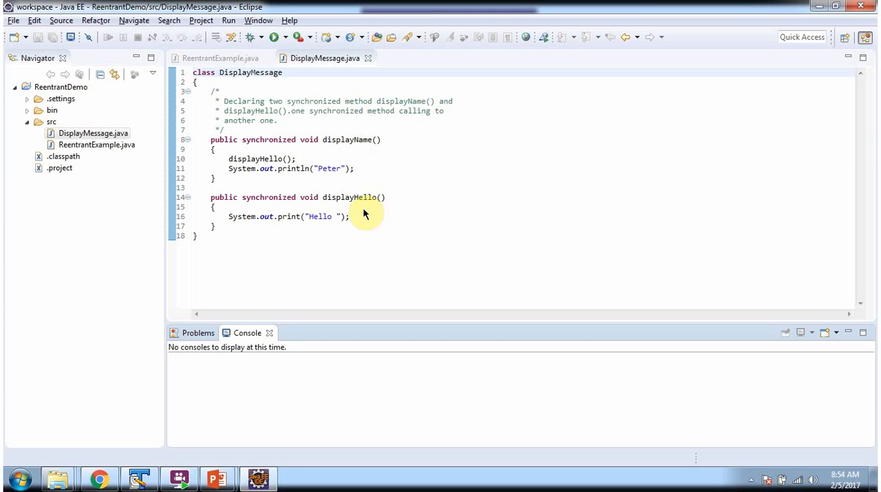
pyautogui.moveTo(328, 182)
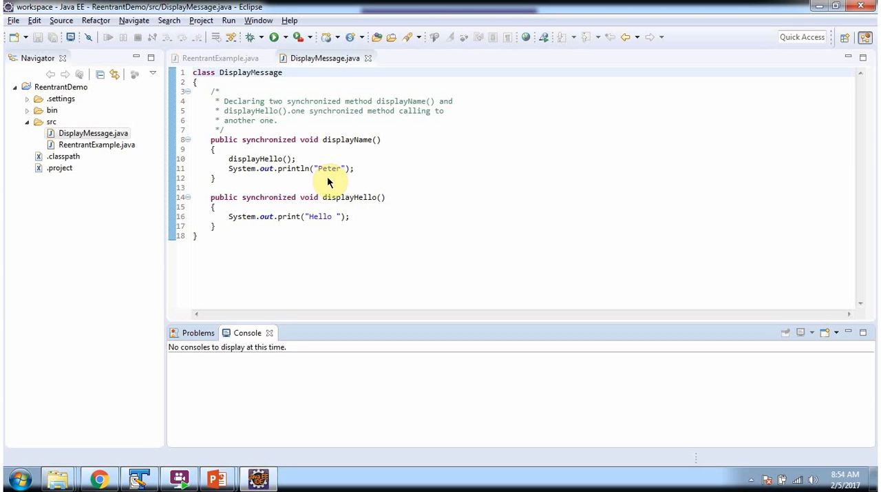
pyautogui.moveTo(290, 164)
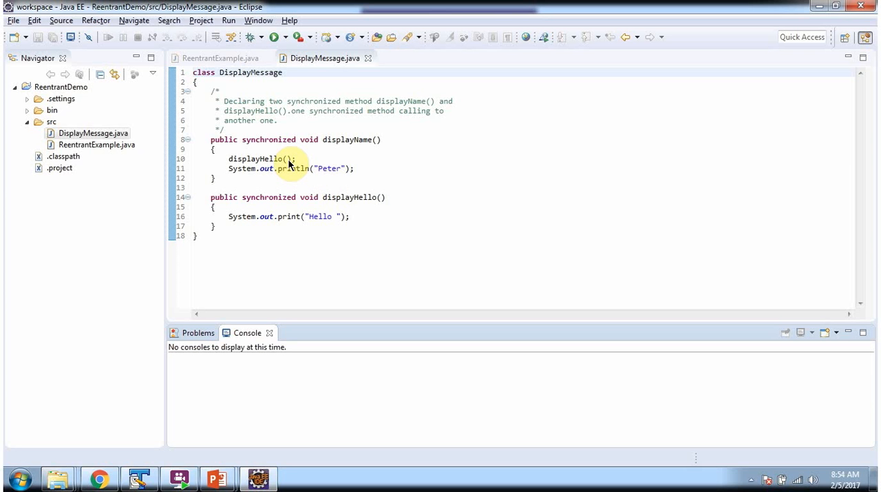
pyautogui.moveTo(339, 220)
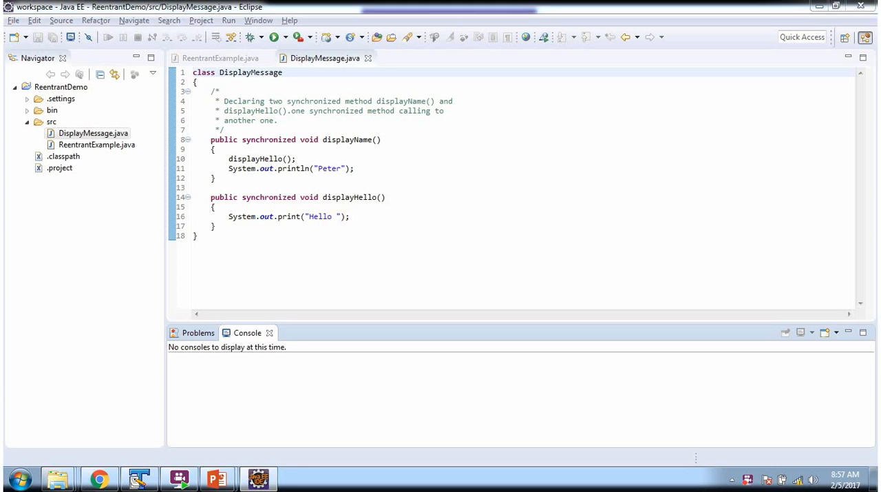
# Switch to the ReentrantExample.java source to review its main method starting thread t1.
pyautogui.click(220, 58)
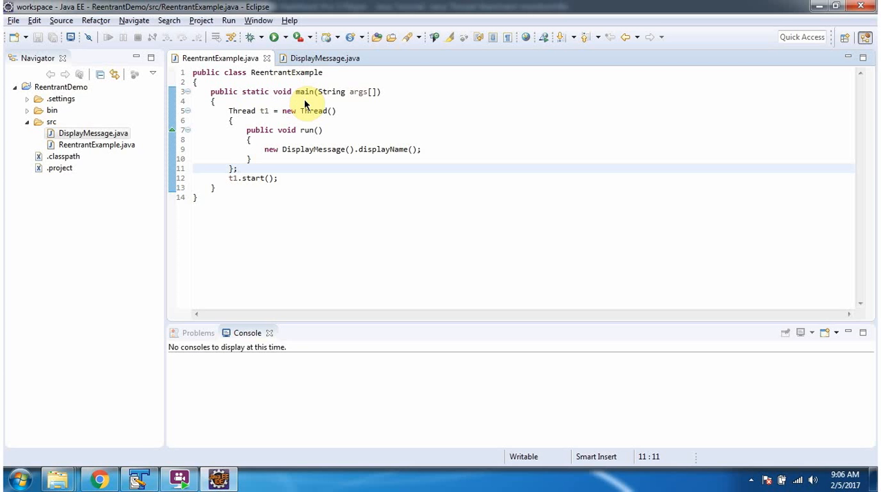
pyautogui.moveTo(268, 122)
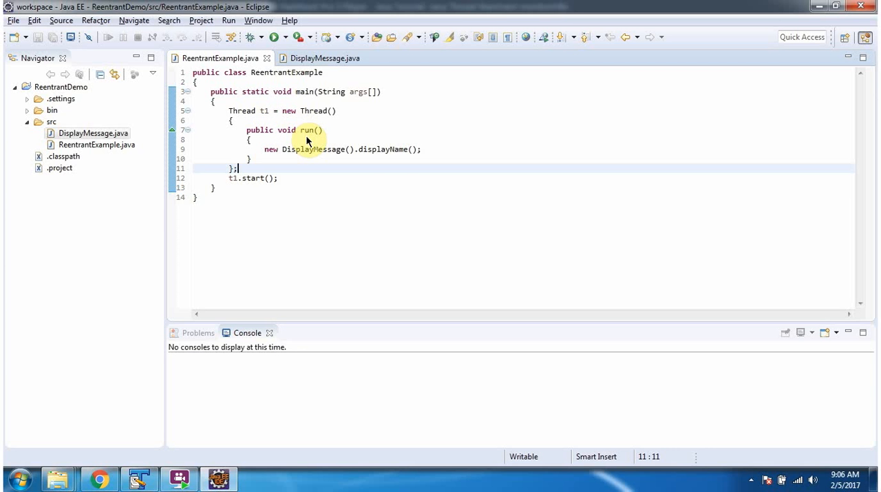
pyautogui.moveTo(397, 157)
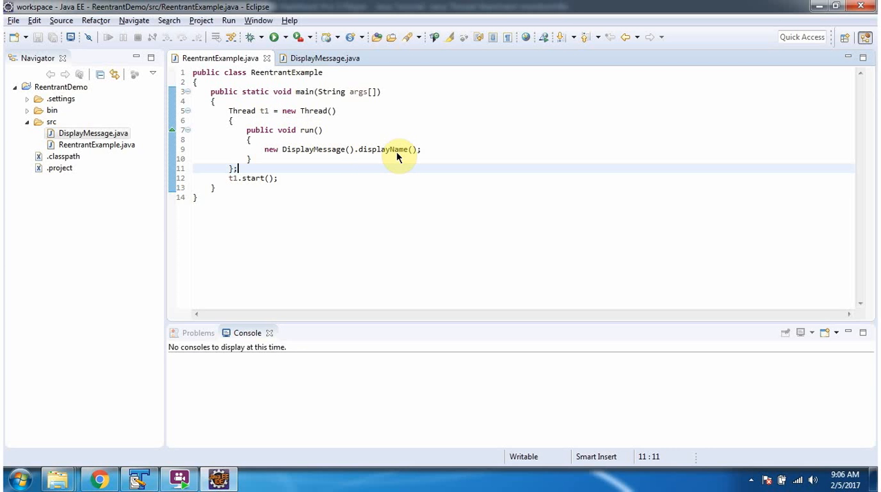
pyautogui.moveTo(242, 190)
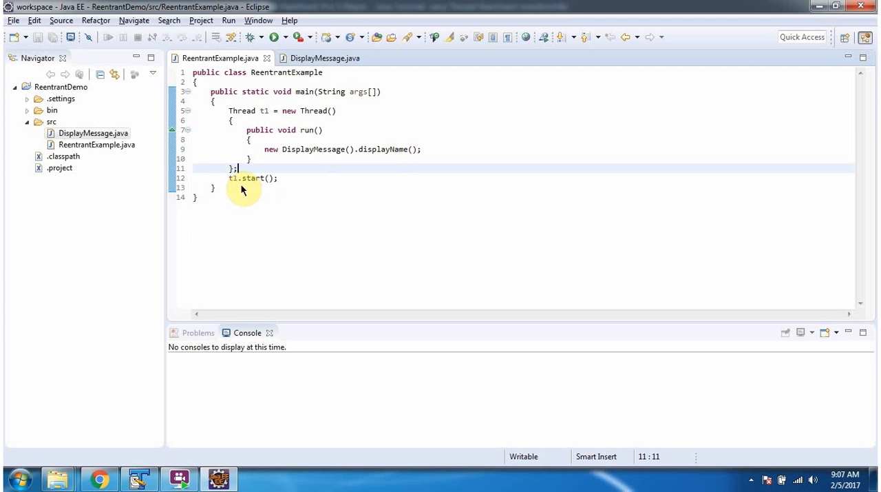
pyautogui.moveTo(377, 148)
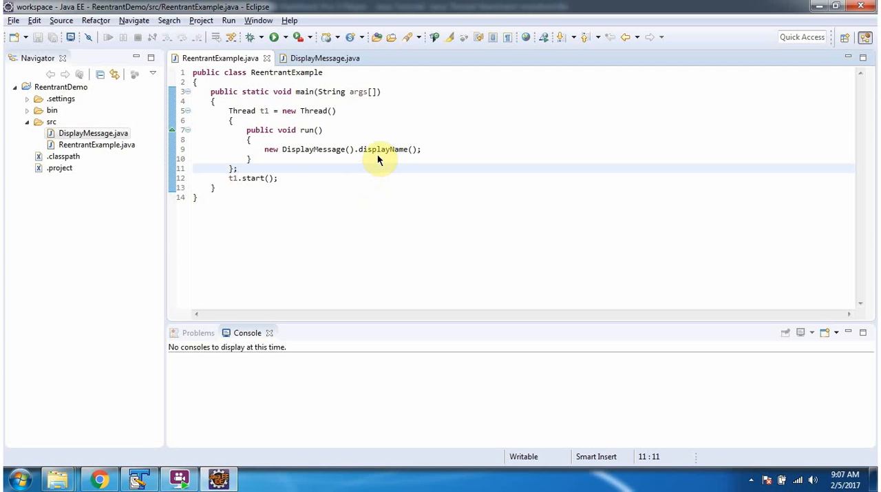
pyautogui.moveTo(327, 58)
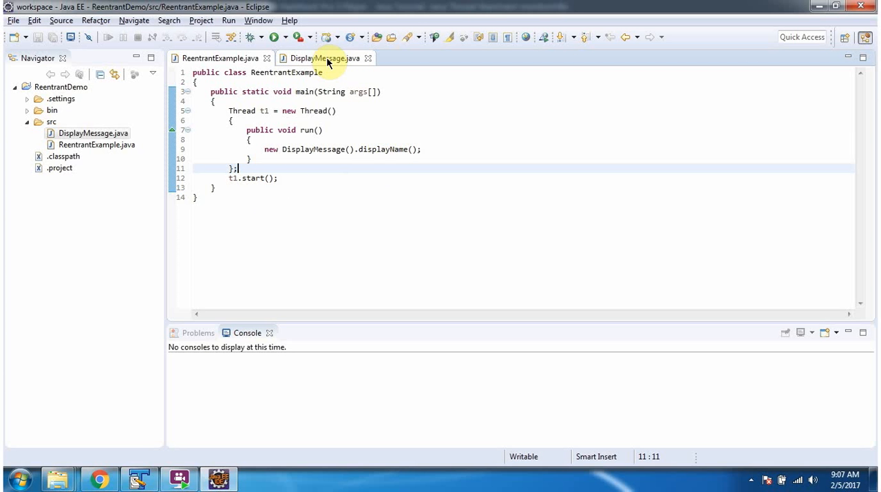
pyautogui.click(324, 58)
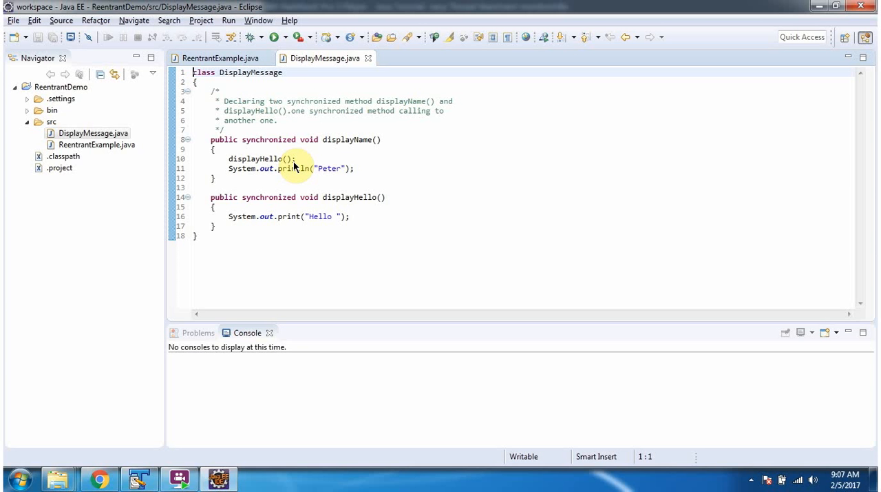
pyautogui.moveTo(328, 212)
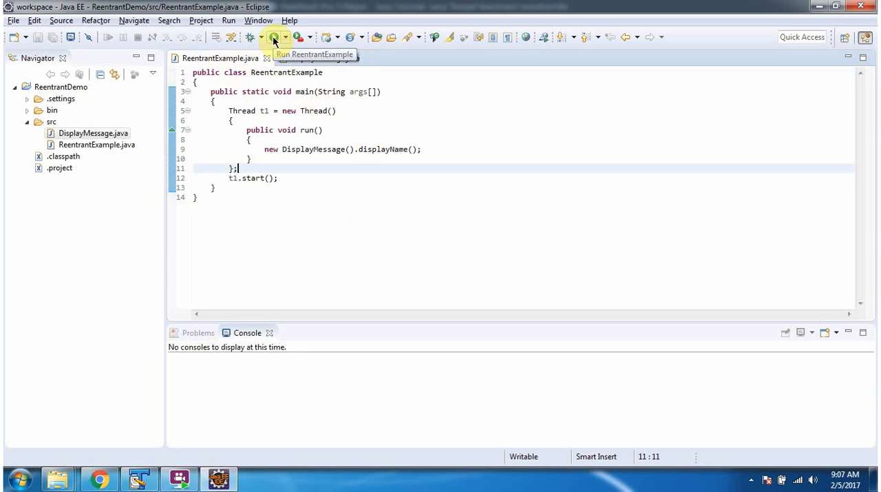
# Run ReentrantExample so the Console prints "Hello Peter".
pyautogui.click(274, 37)
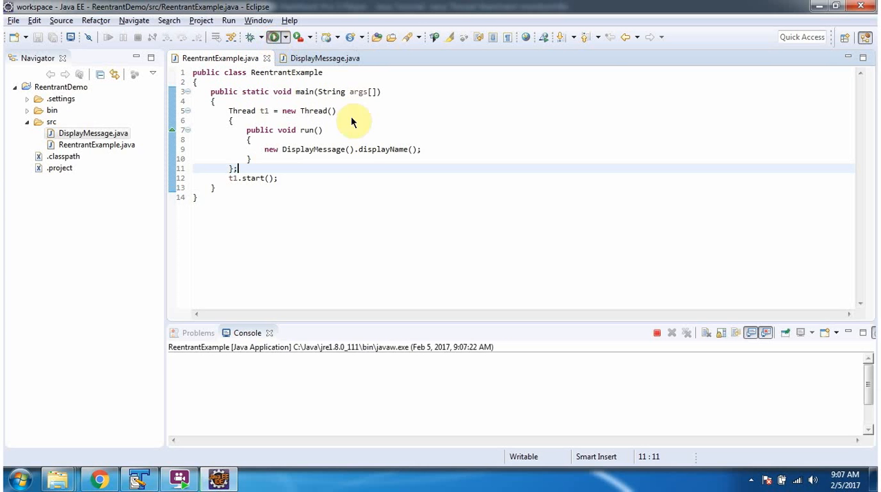
pyautogui.click(273, 37)
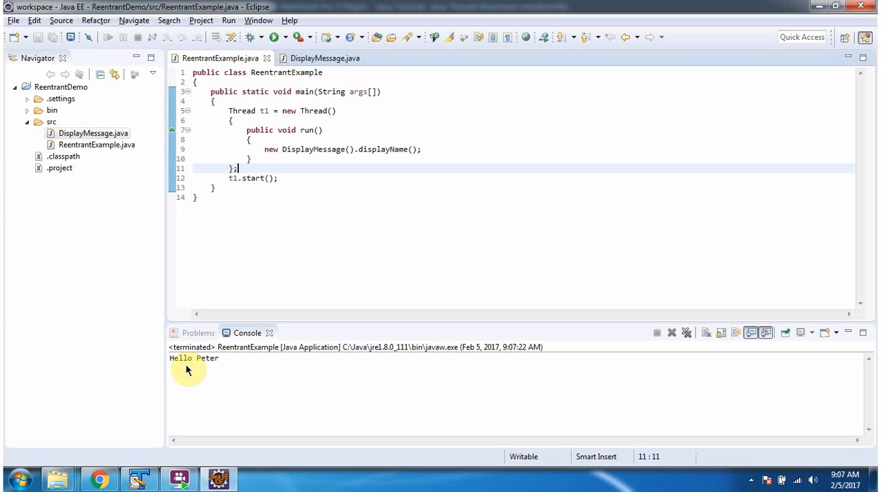
pyautogui.moveTo(215, 369)
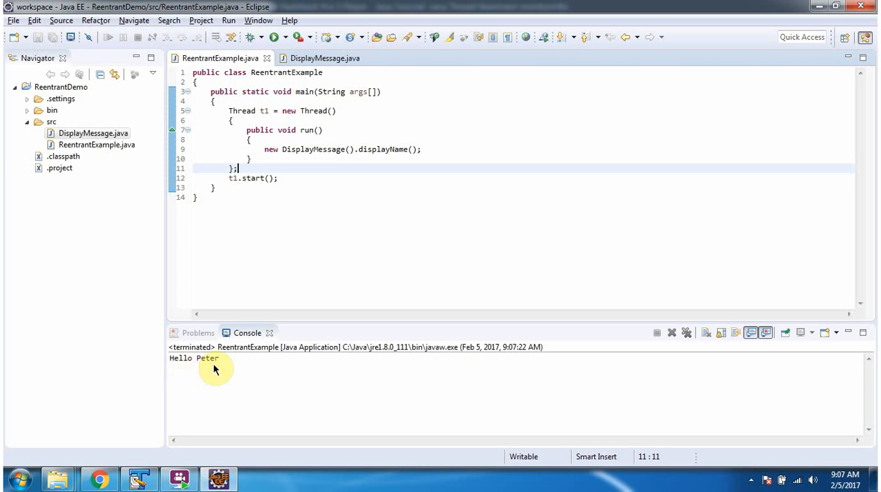